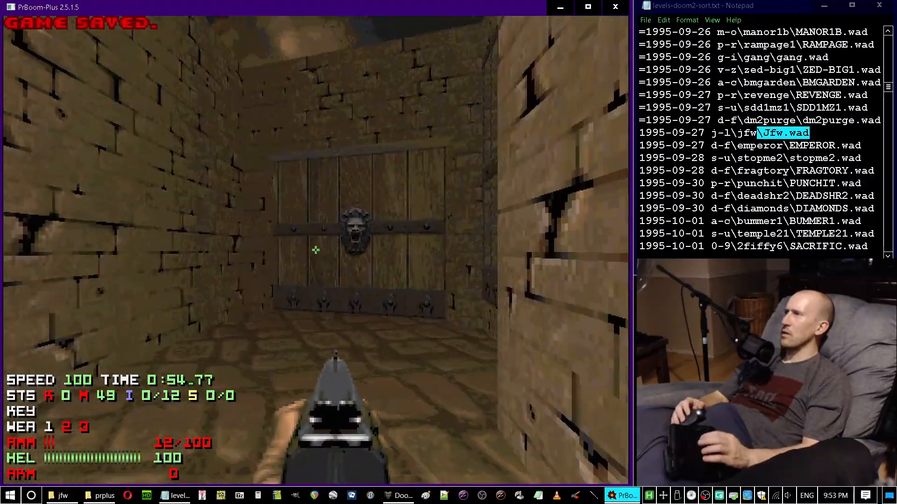
Step: View the Entryway automap, collect the armor to reach 100%, then reopen the automap
key("Tab")
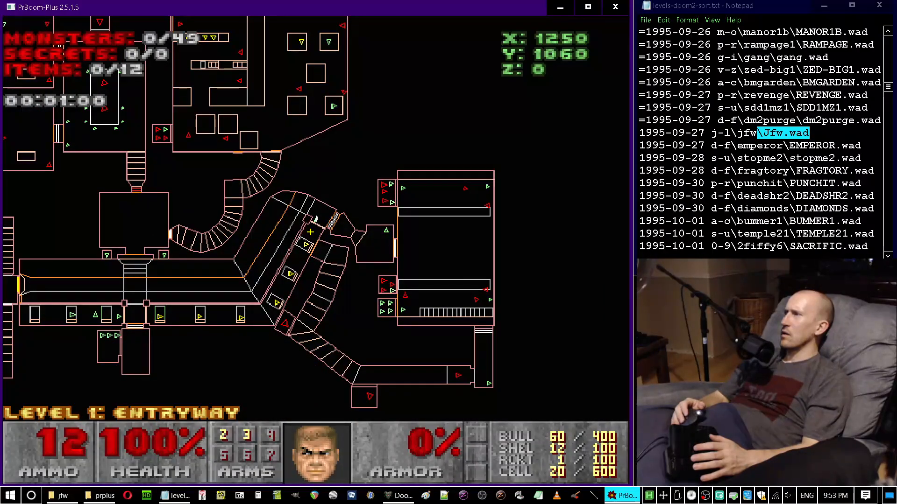
key("Tab")
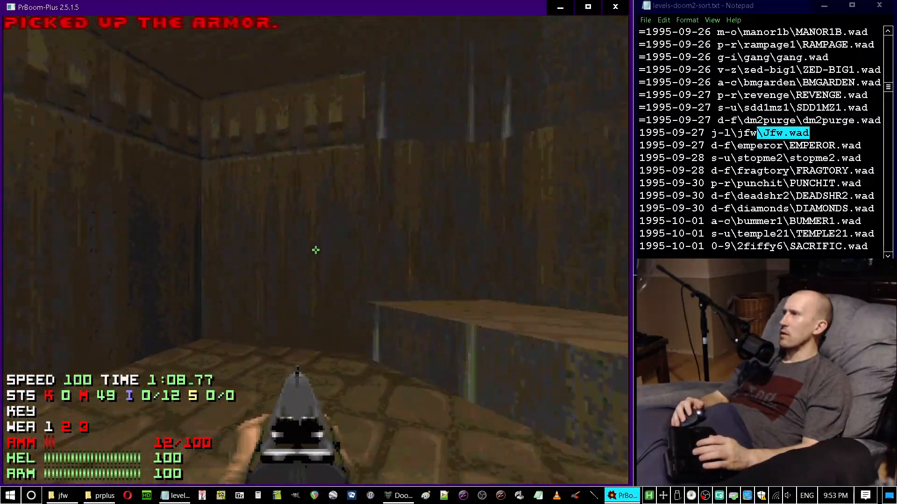
key("Tab")
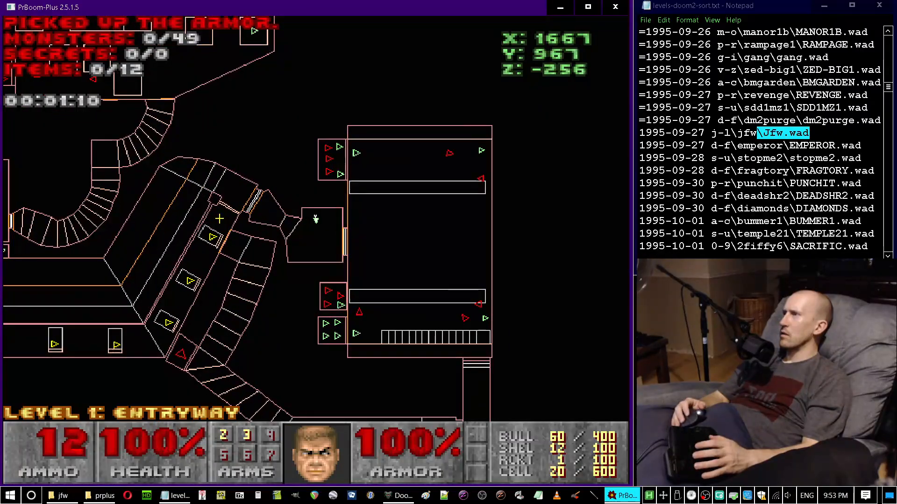